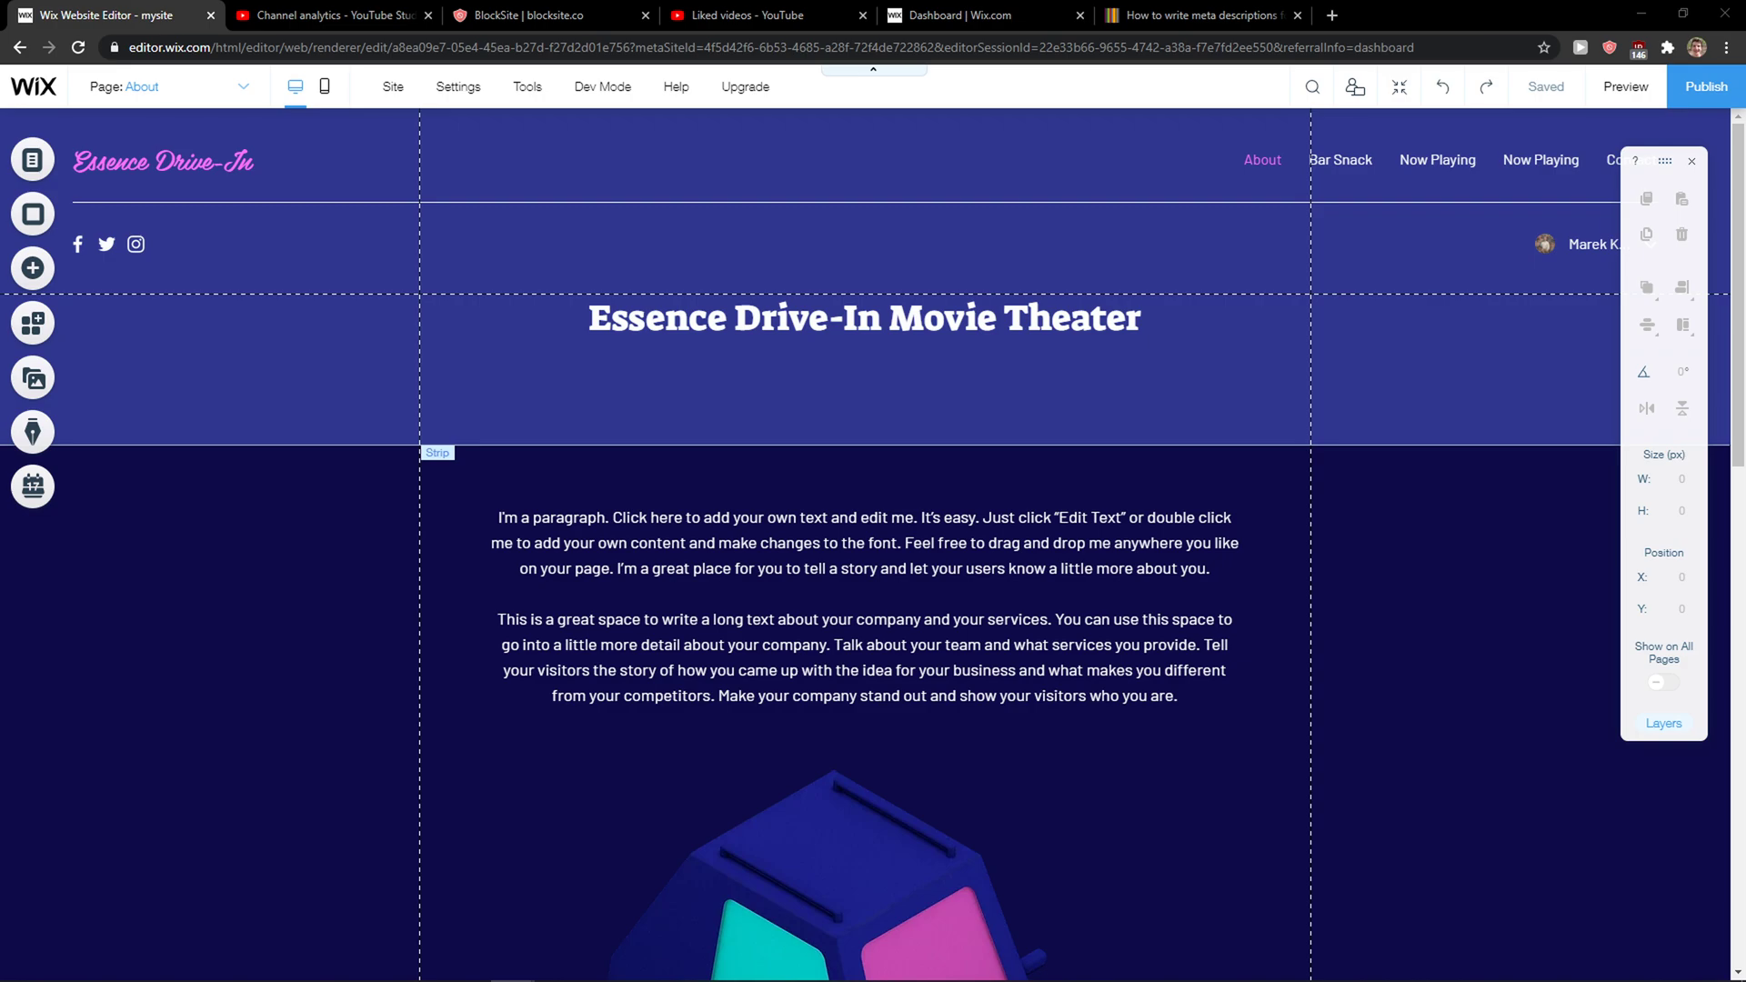
- Show the site's page list and open the About page's settings
{"action": "left_click", "coordinate": [32, 160]}
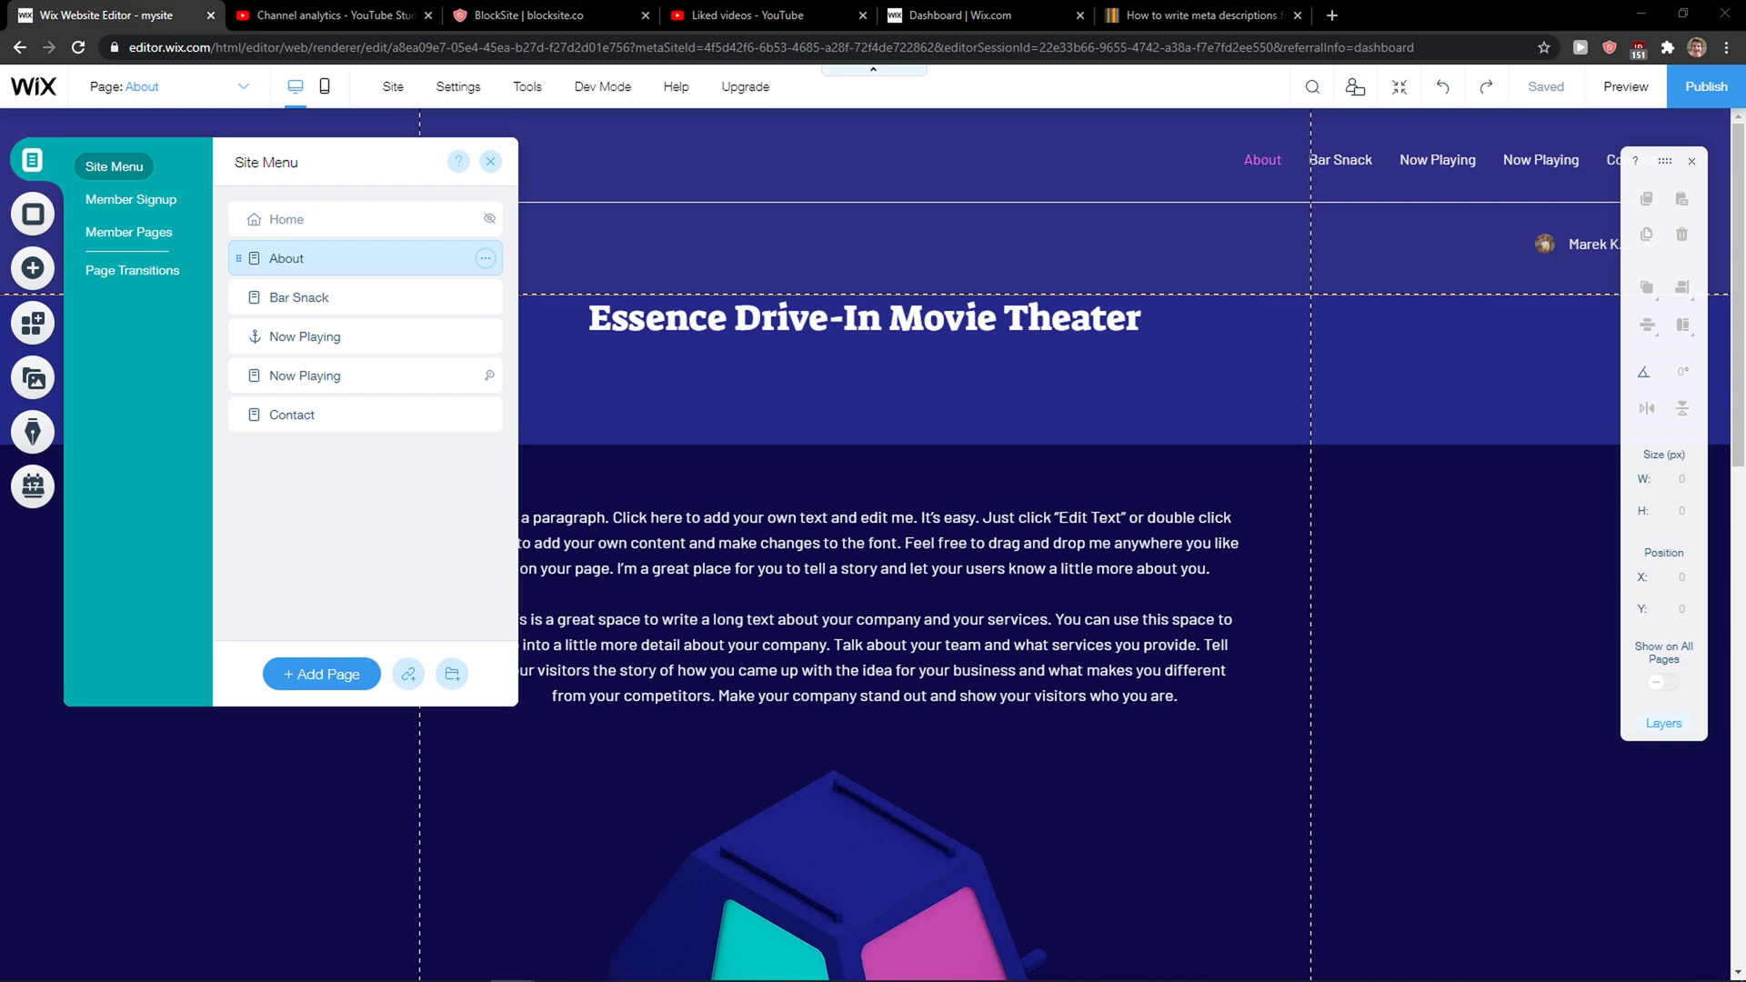
{"action": "left_click", "coordinate": [485, 259]}
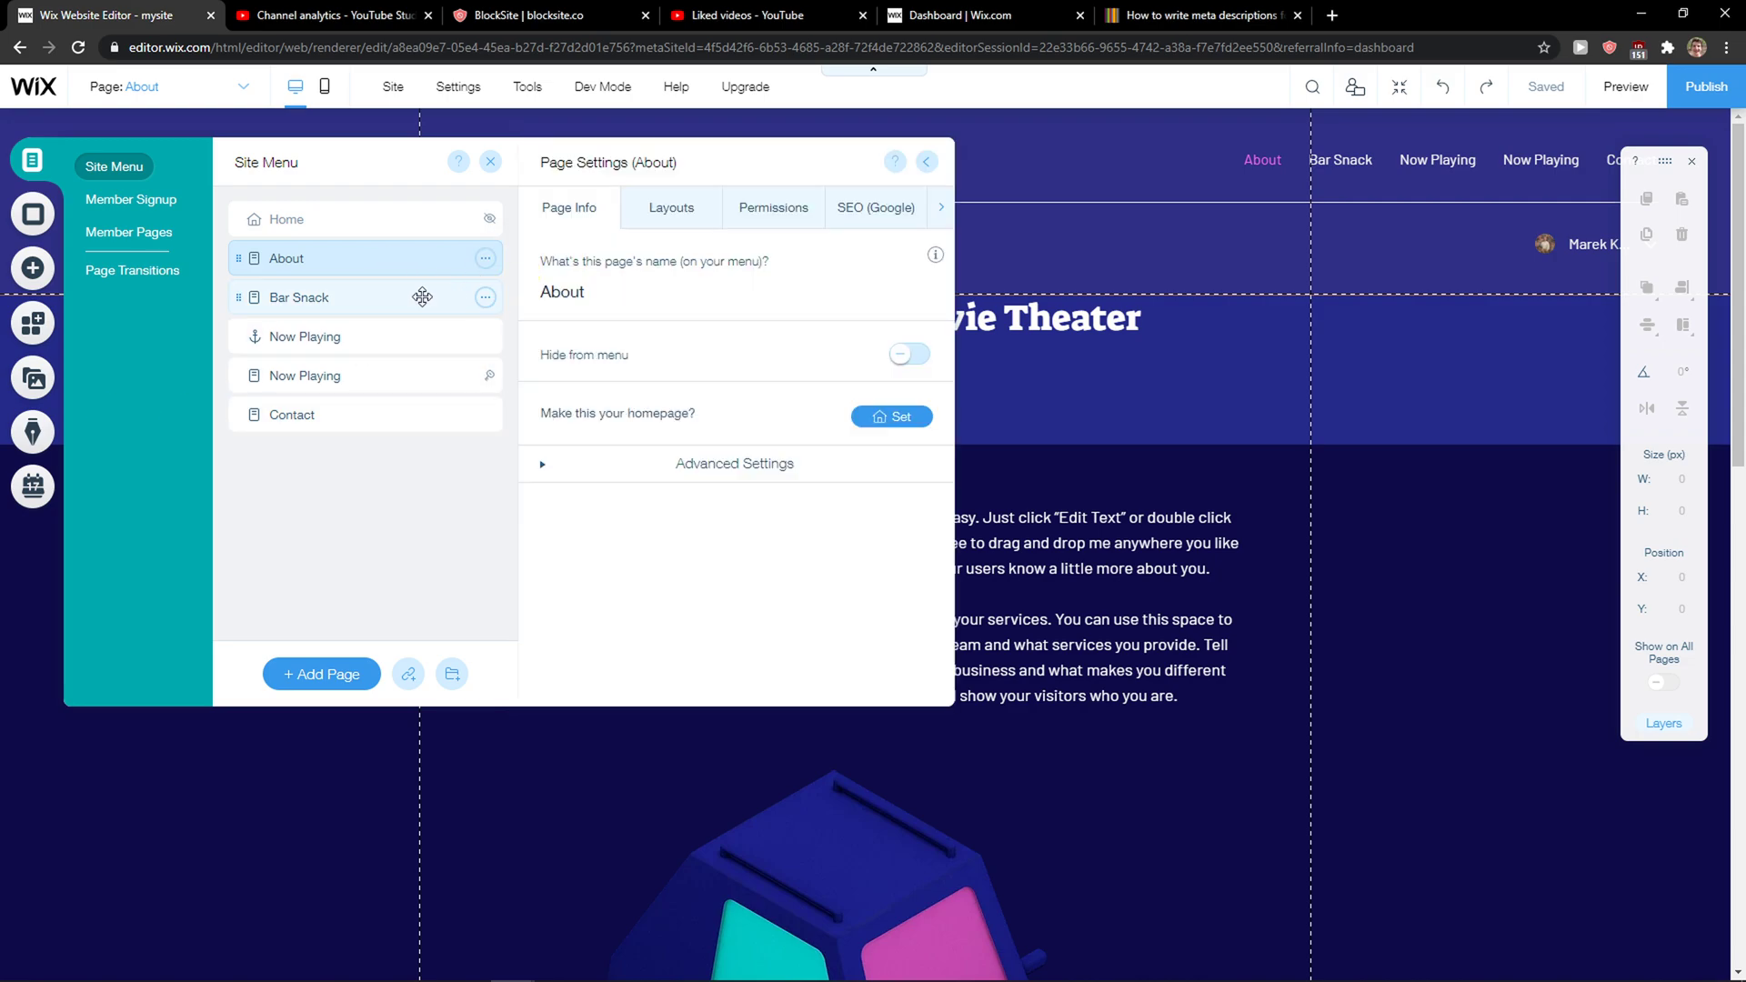
- Set the About page's permissions to Members Only, then go to Manage site members
{"action": "left_click", "coordinate": [773, 208]}
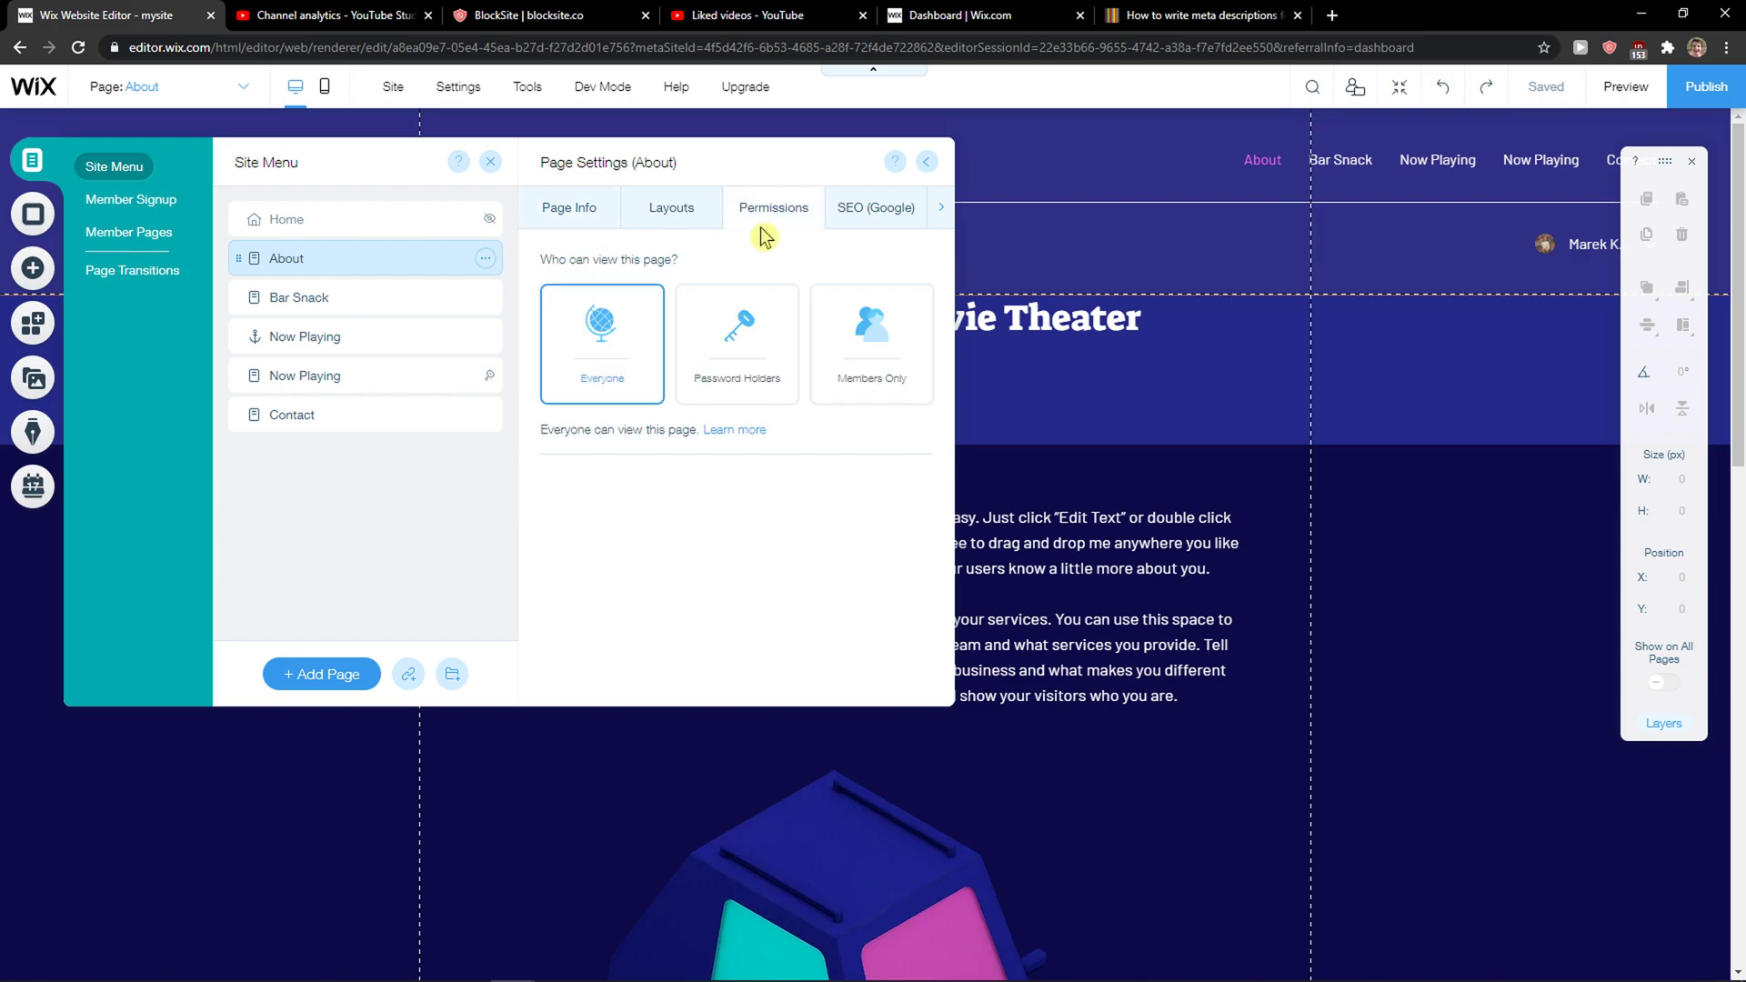
{"action": "left_click", "coordinate": [737, 343]}
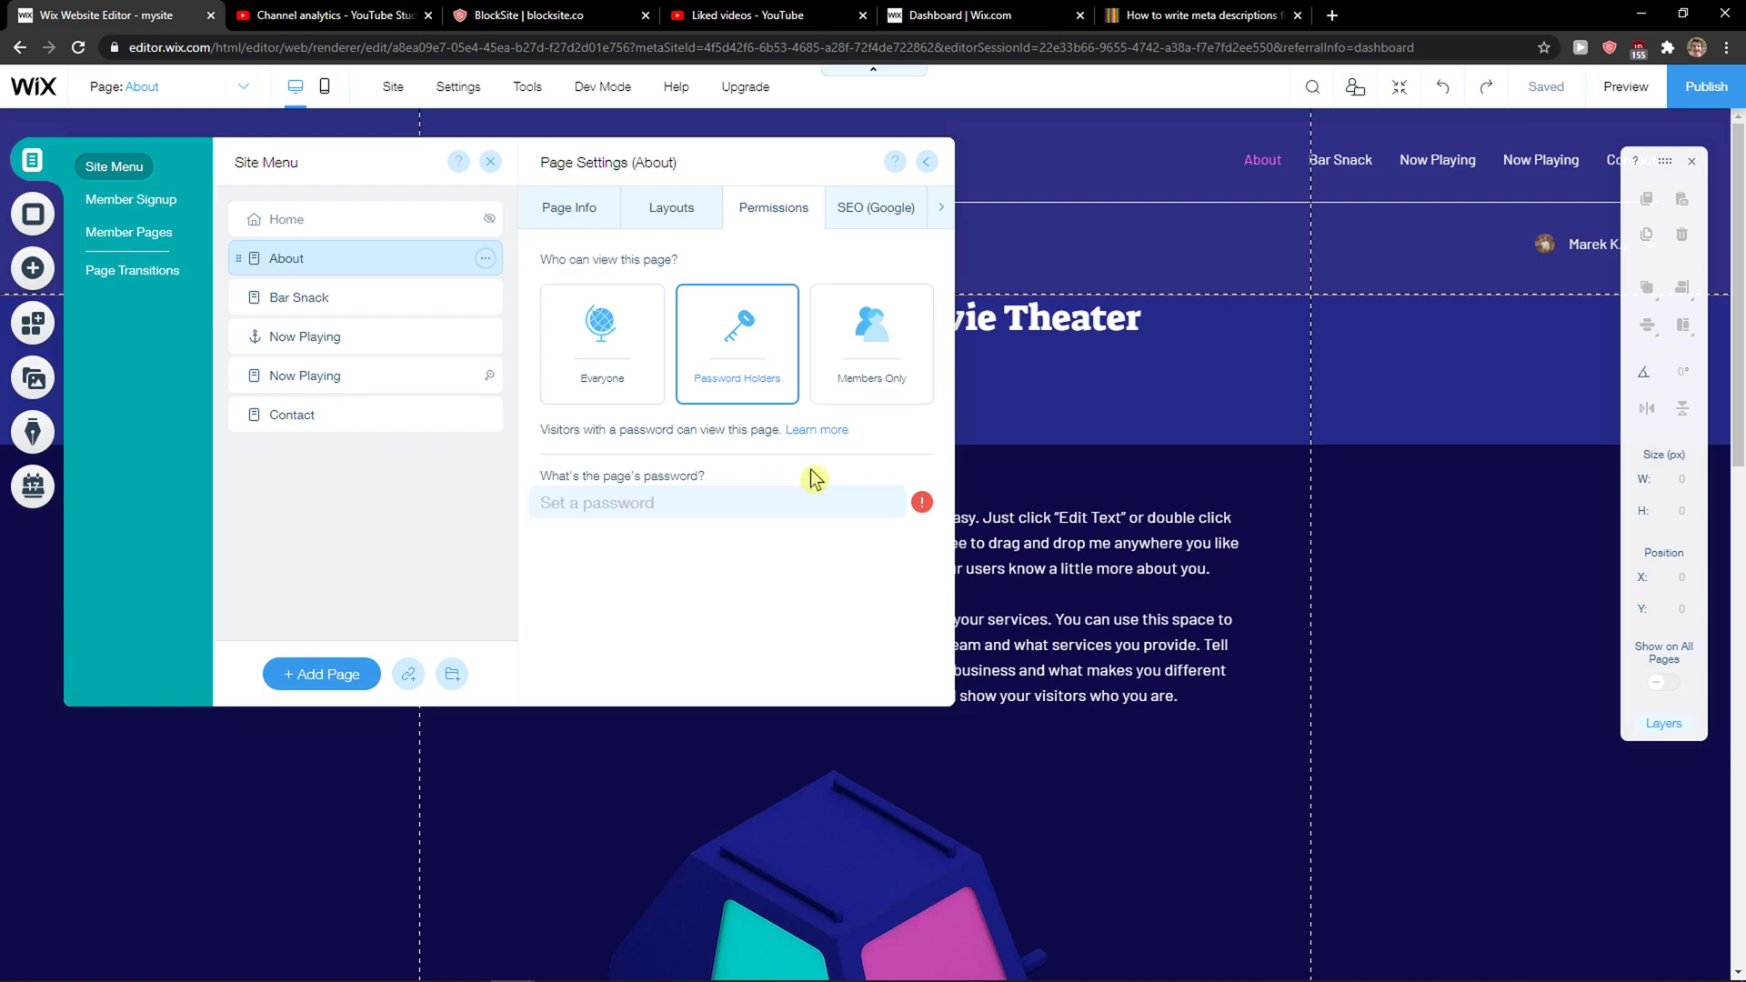
{"action": "mouse_move", "coordinate": [848, 395]}
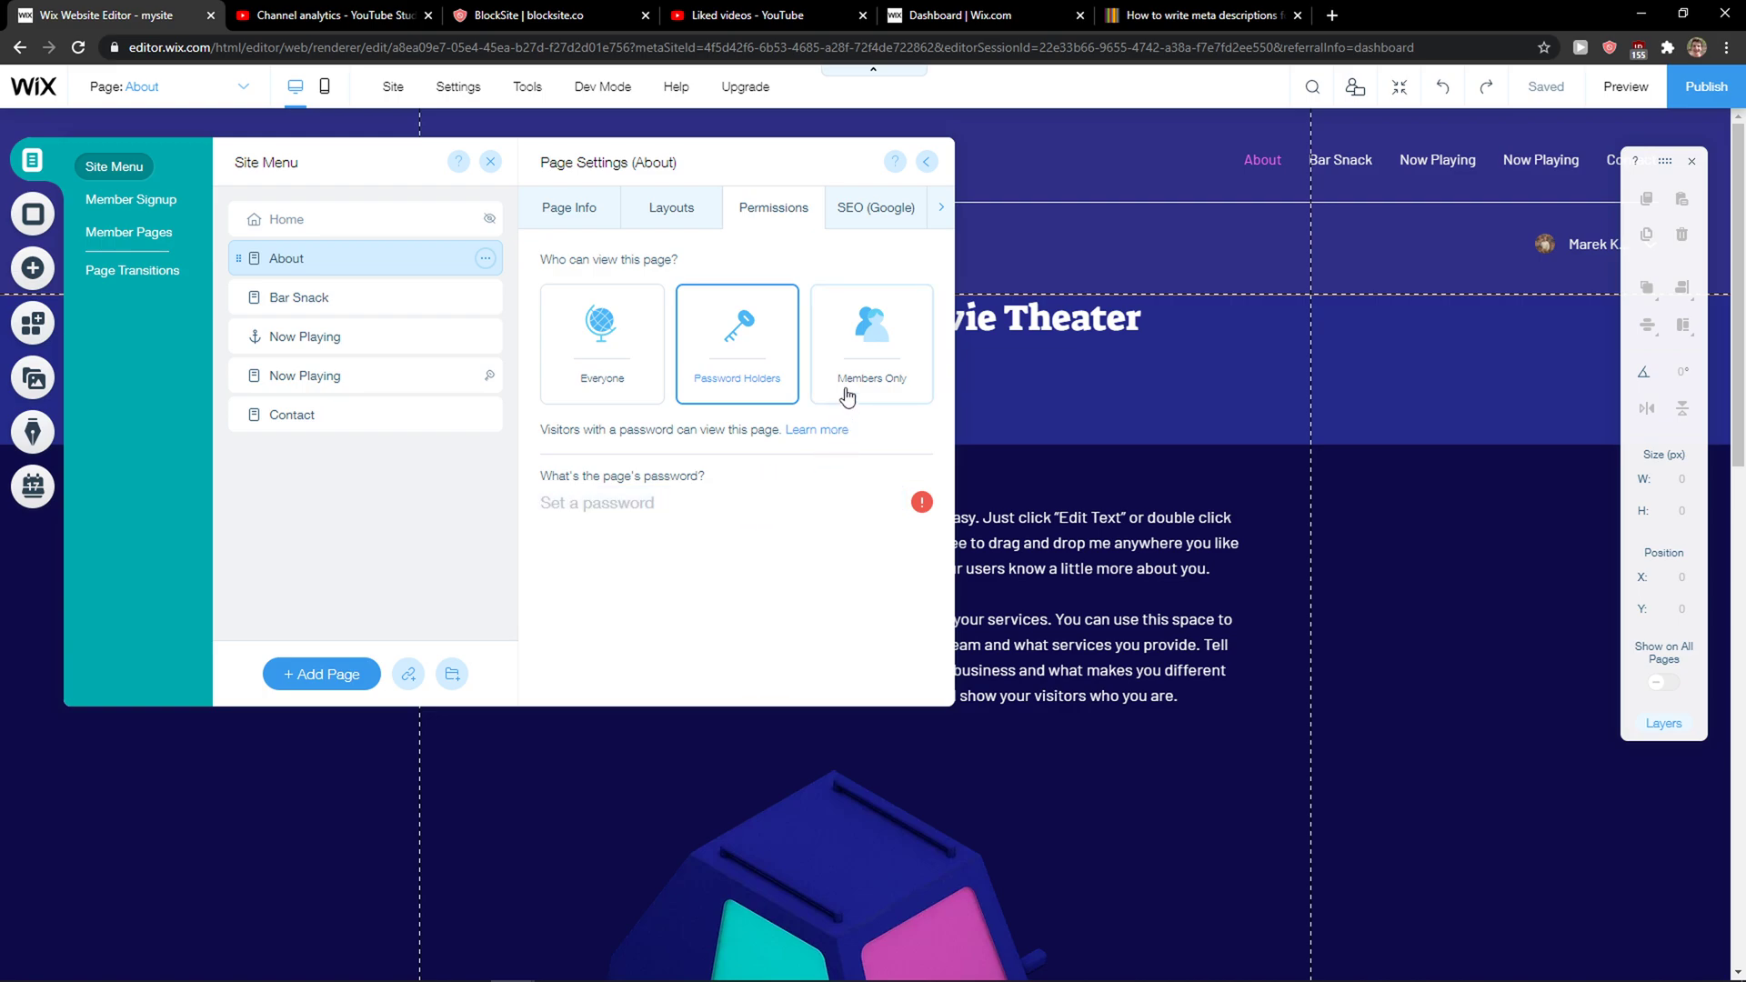
{"action": "left_click", "coordinate": [871, 338]}
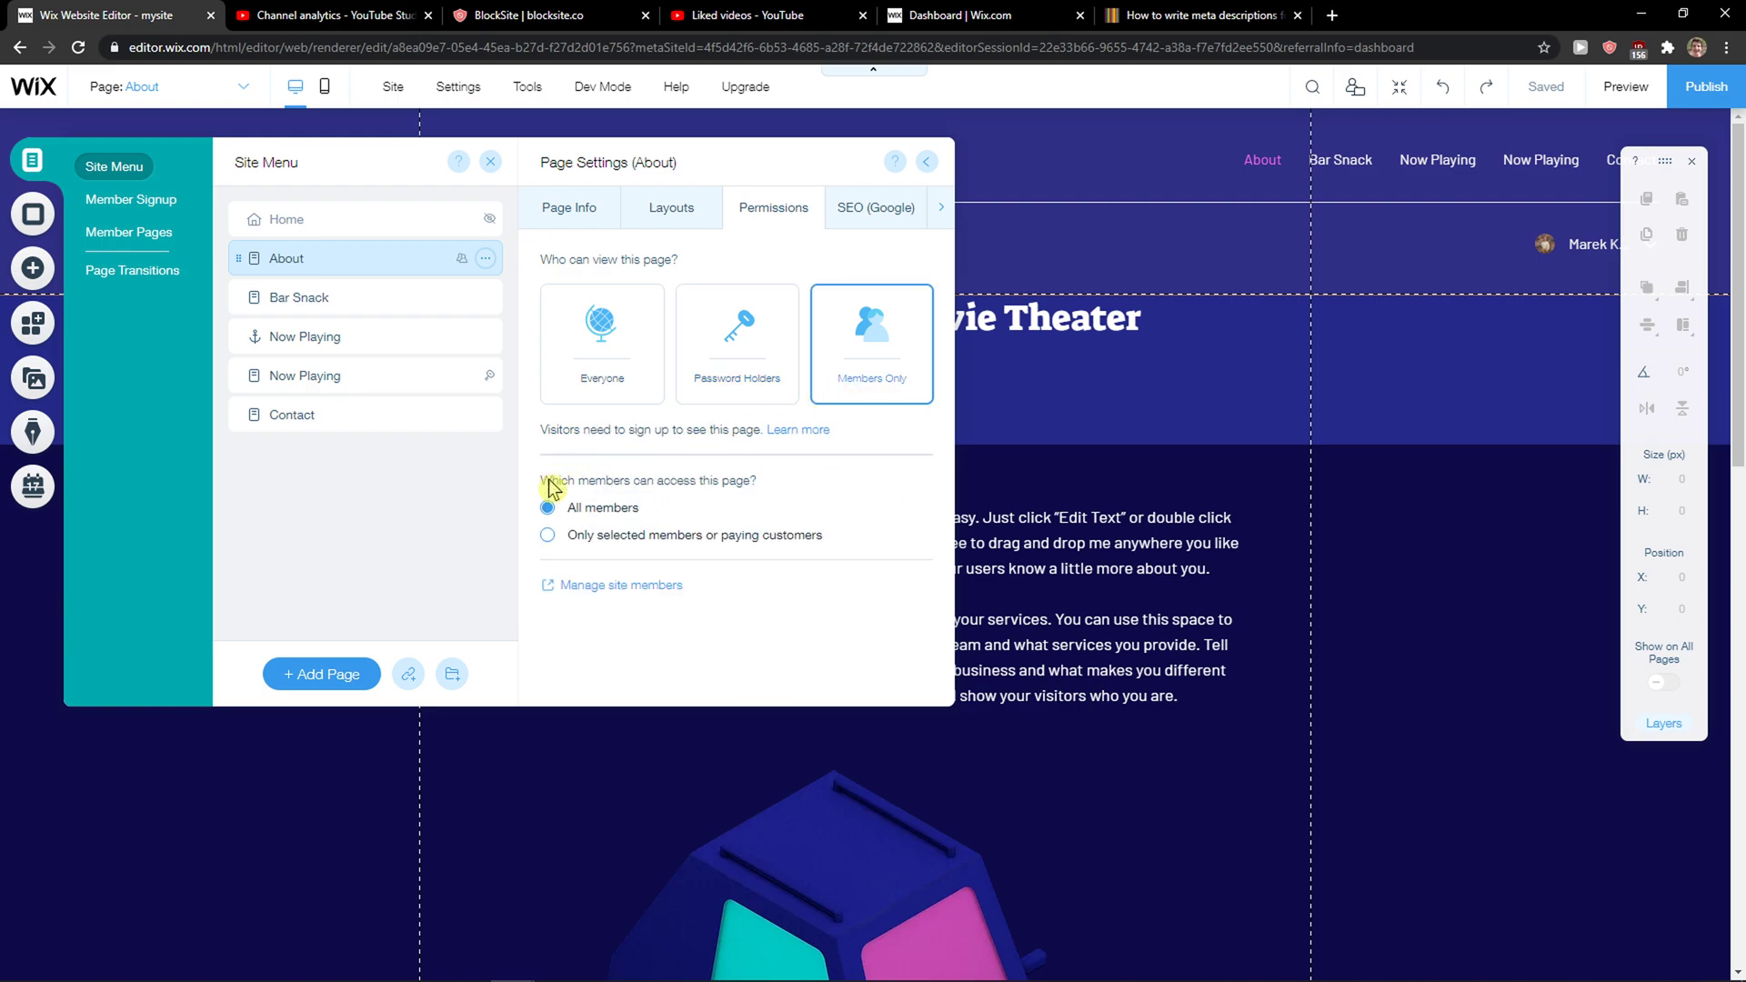
{"action": "mouse_move", "coordinate": [709, 484]}
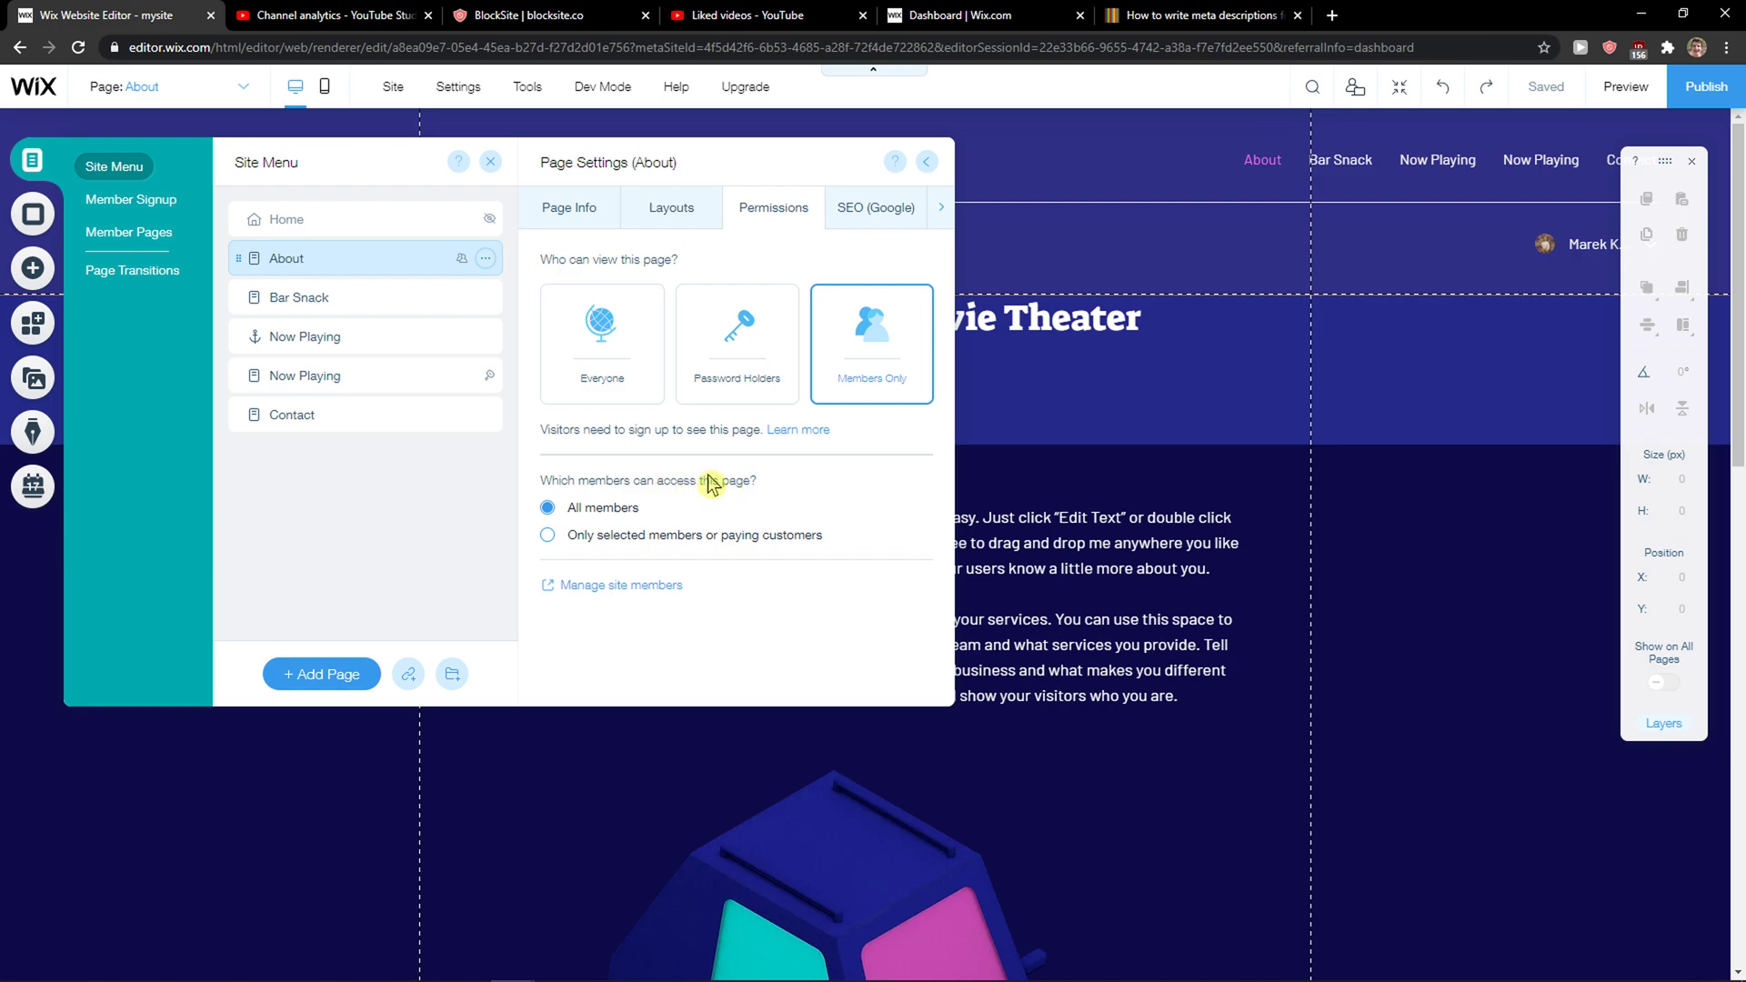
{"action": "left_click", "coordinate": [547, 535]}
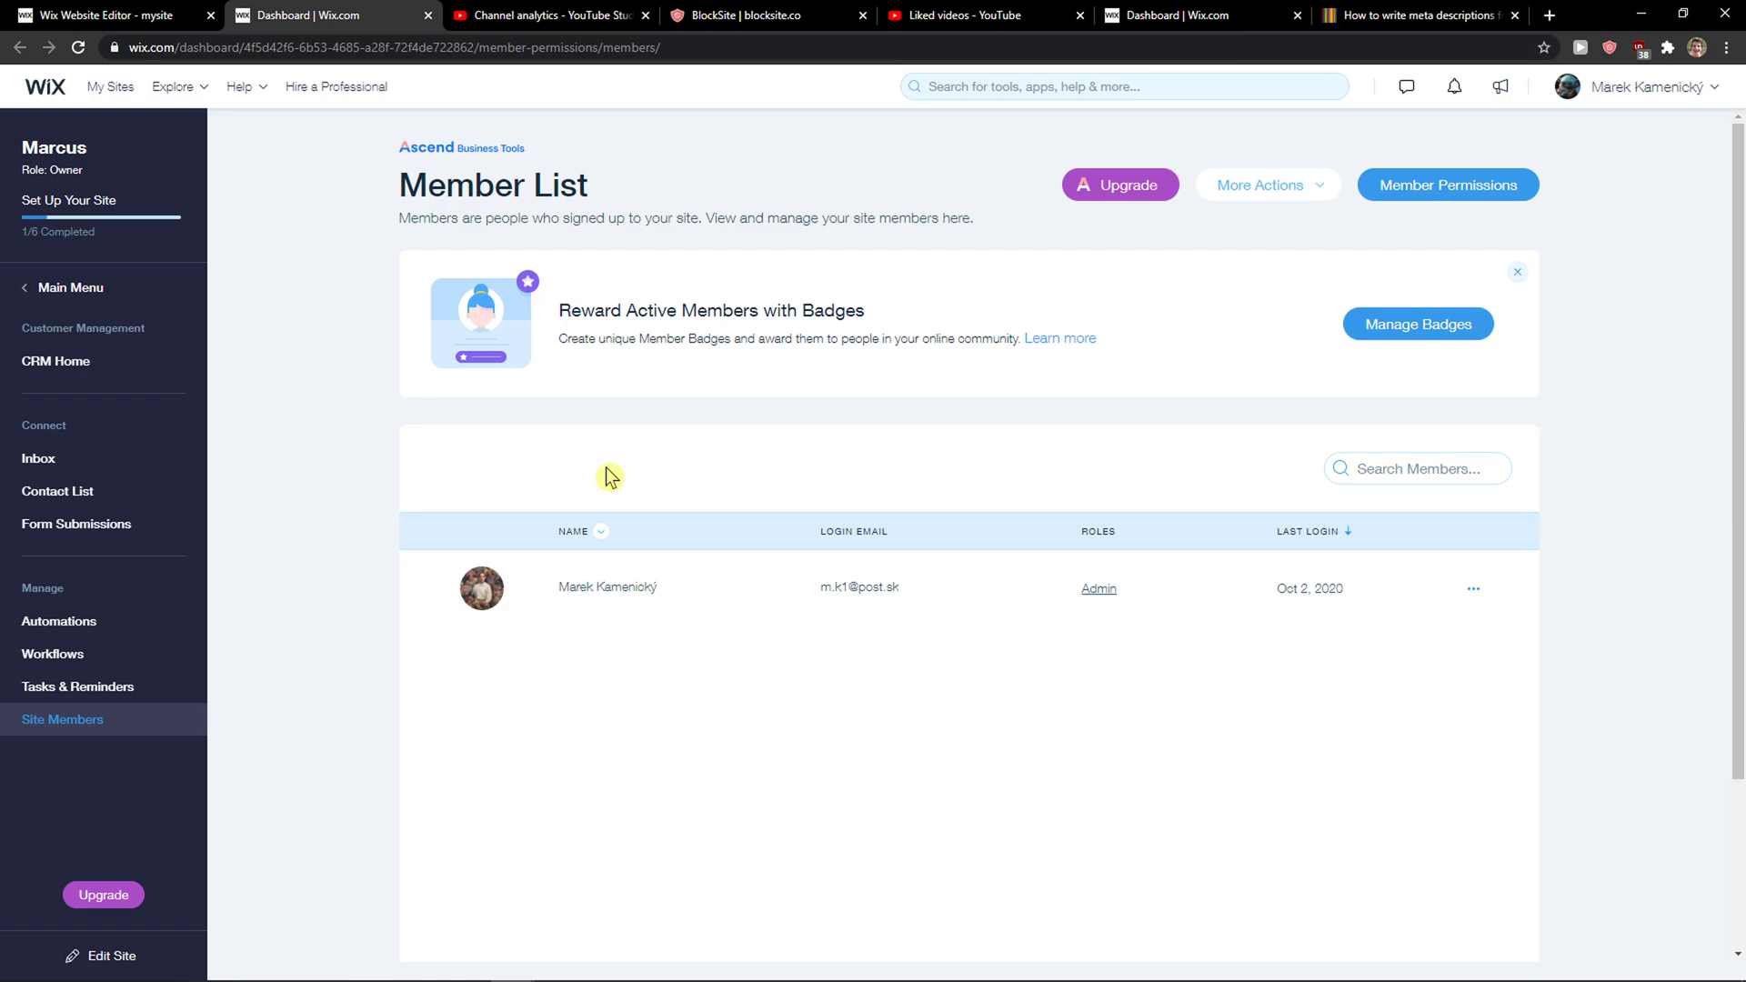
{"action": "mouse_move", "coordinate": [1127, 230]}
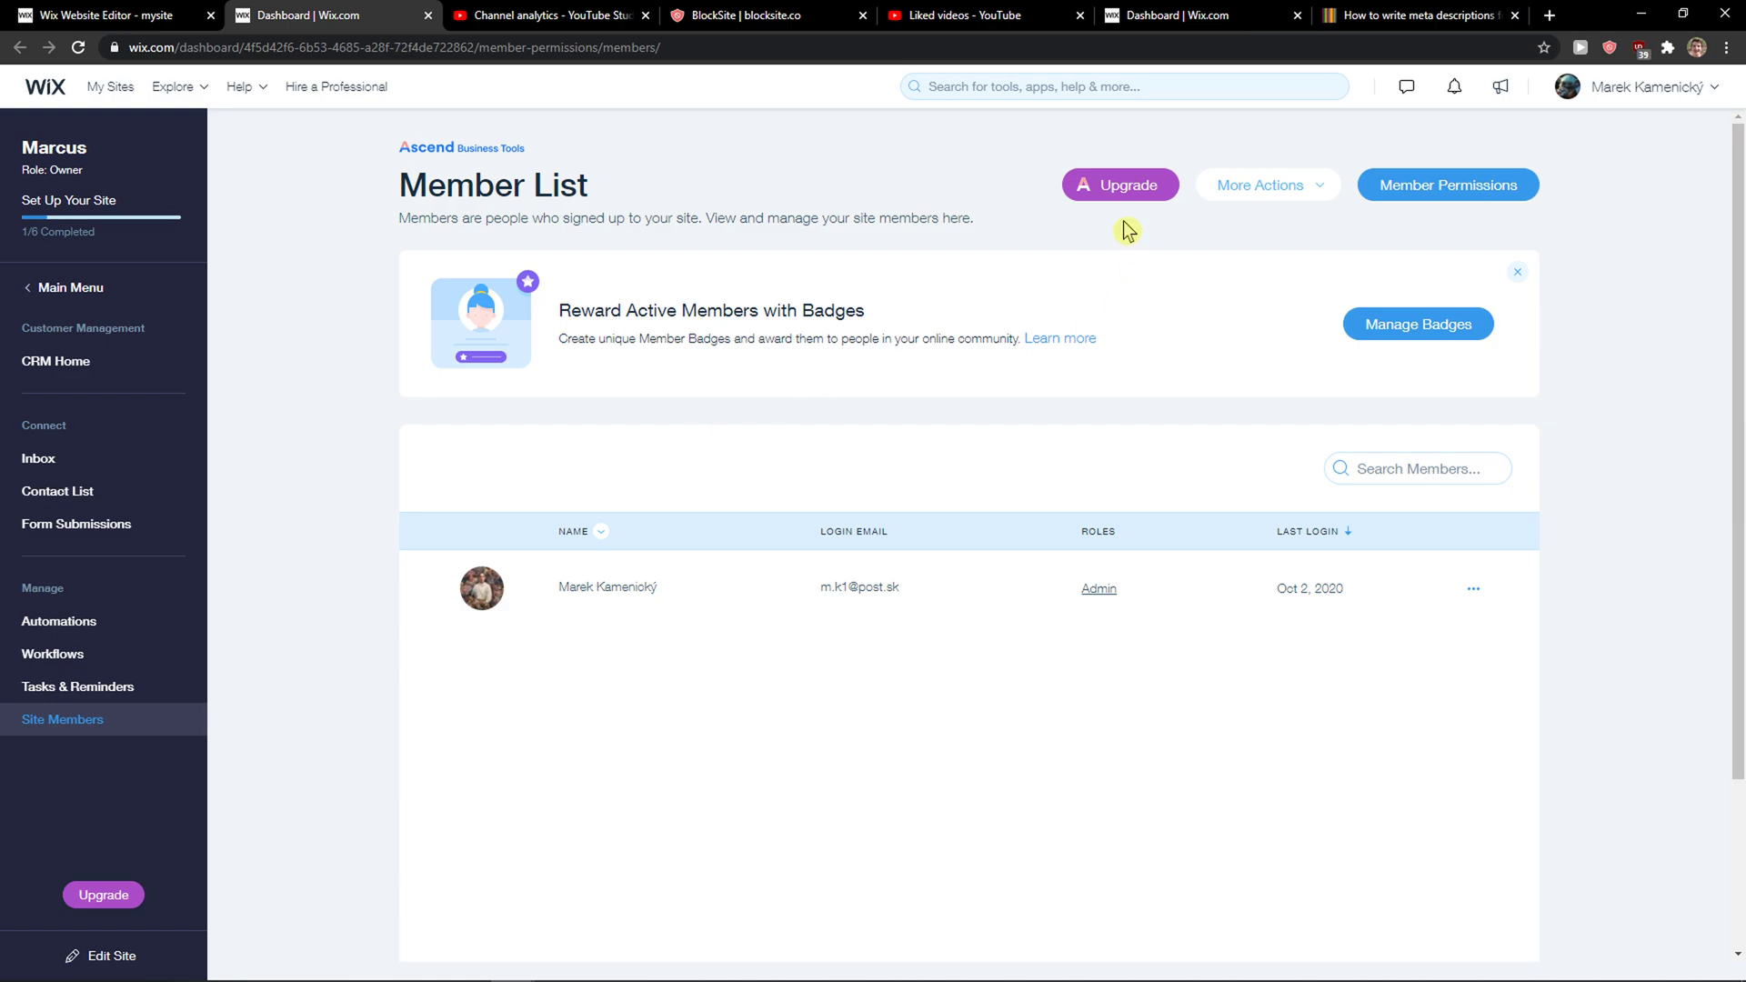
- Check the Upgrade offer and expand the More Actions menu on the Member List
{"action": "left_click", "coordinate": [1120, 185]}
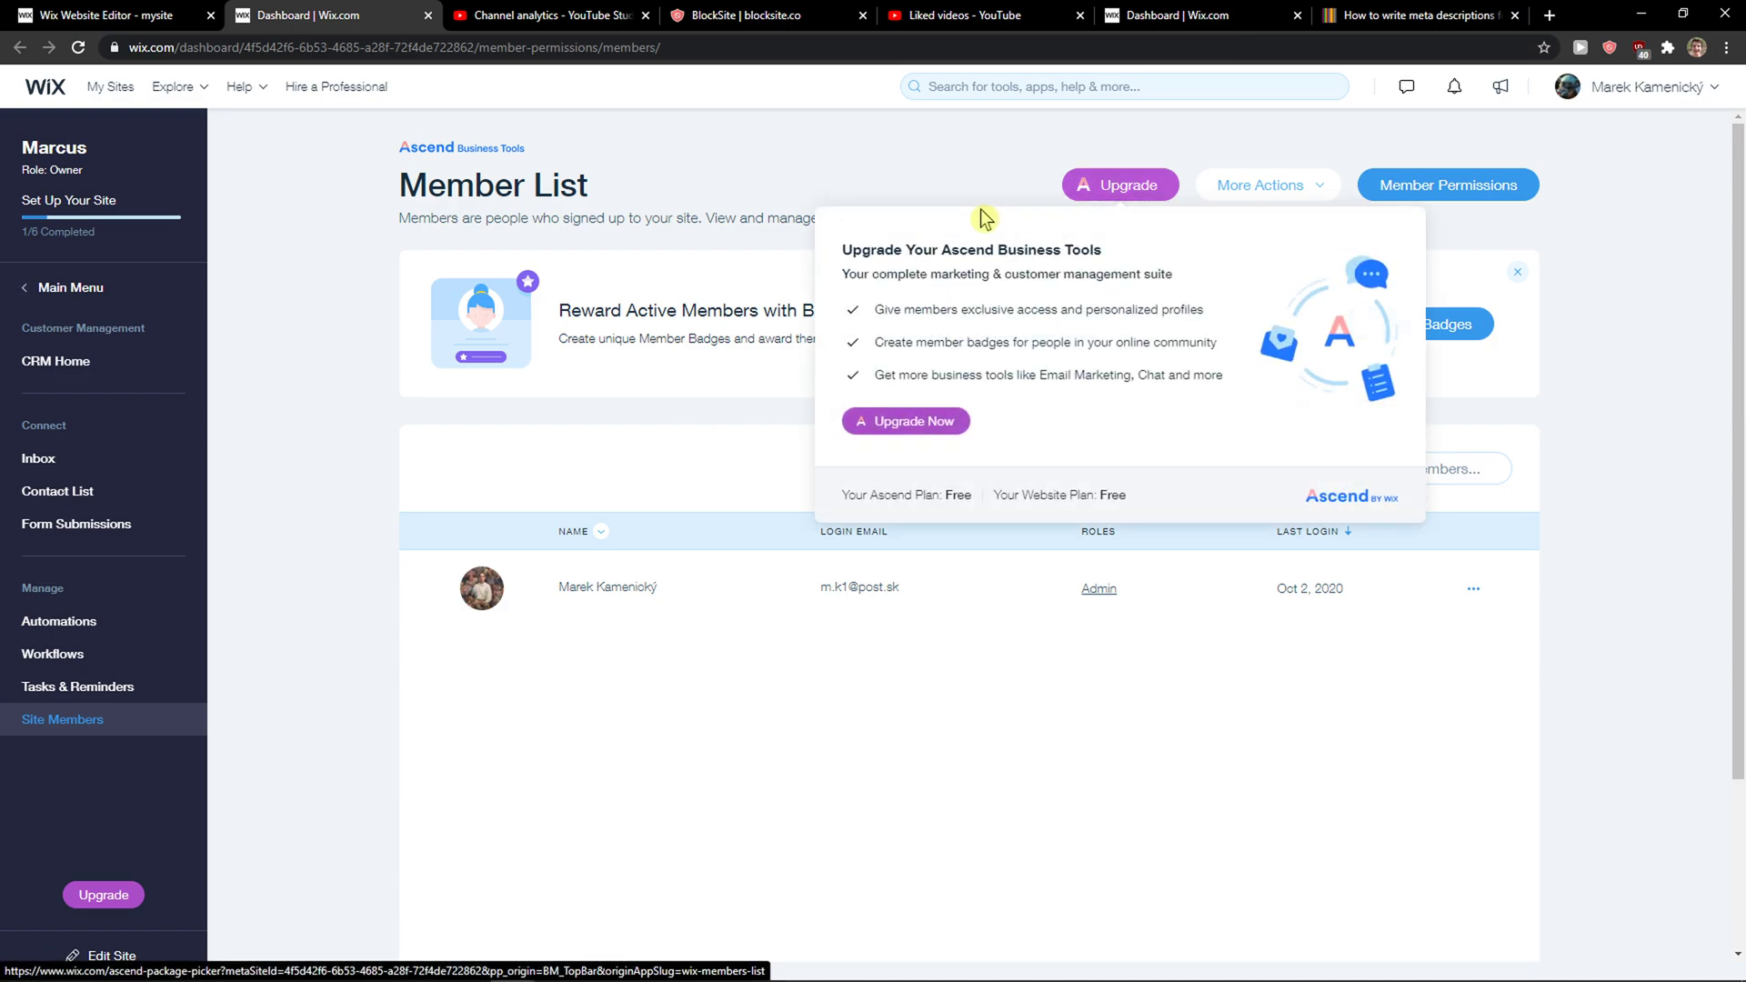
{"action": "left_click", "coordinate": [1267, 184]}
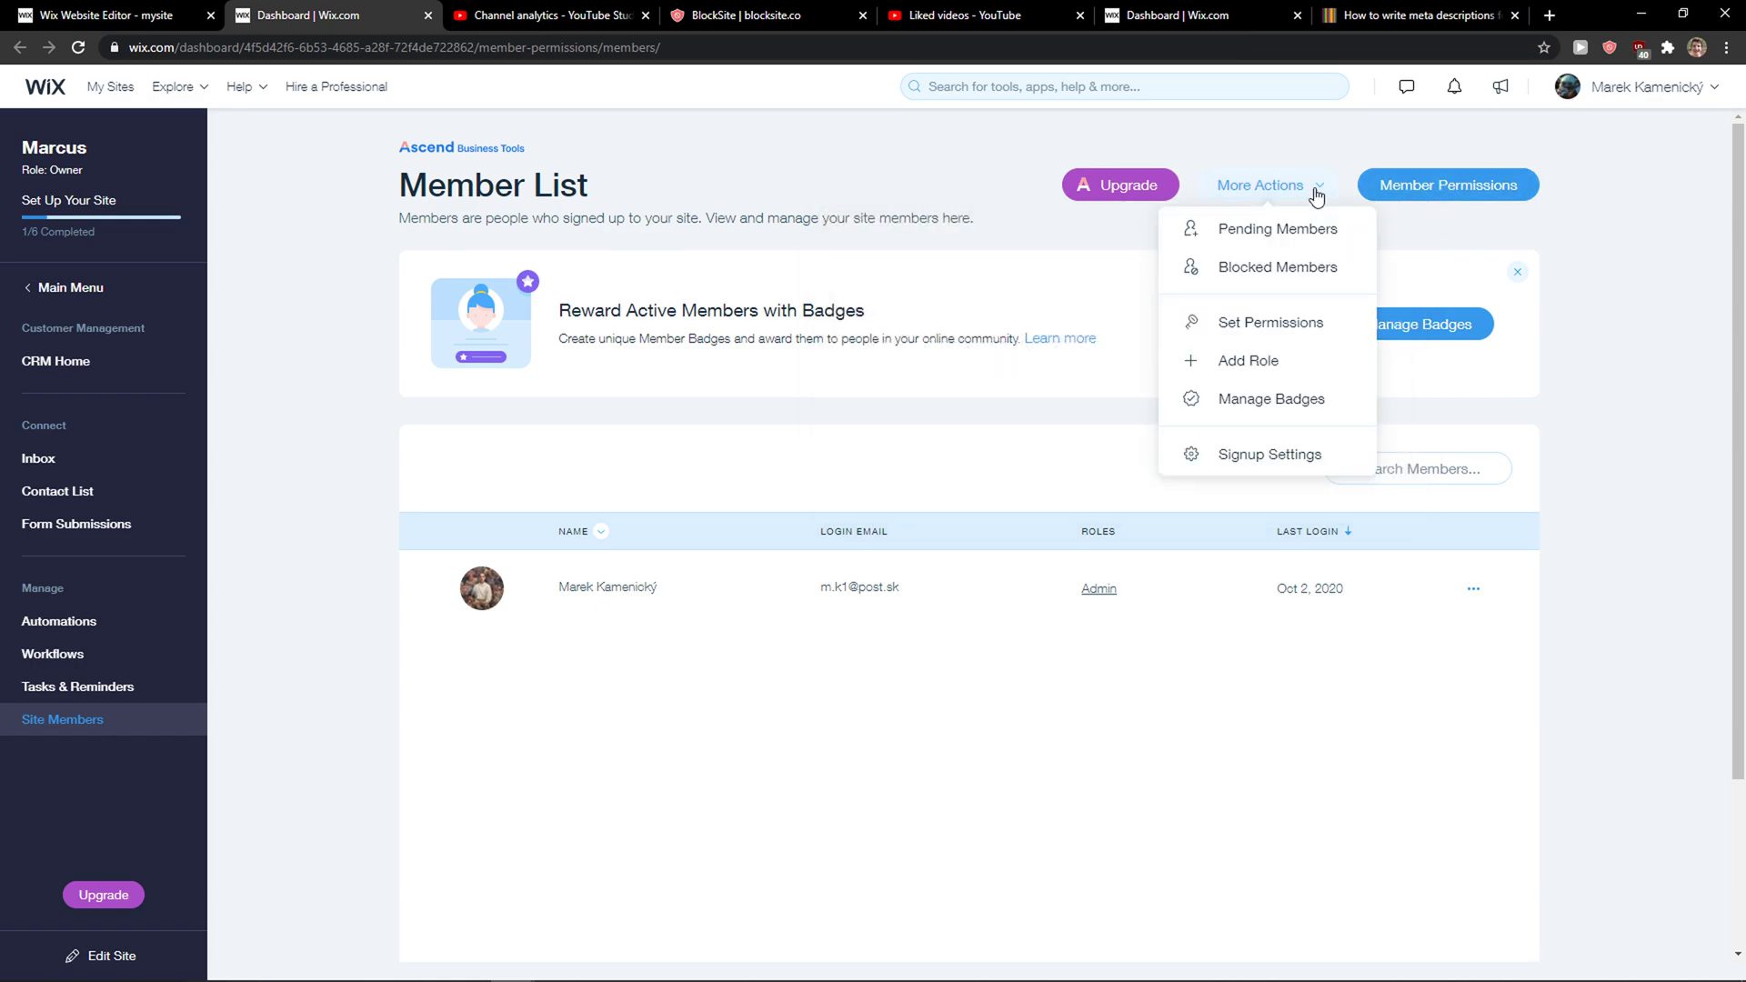
{"action": "mouse_move", "coordinate": [1279, 364]}
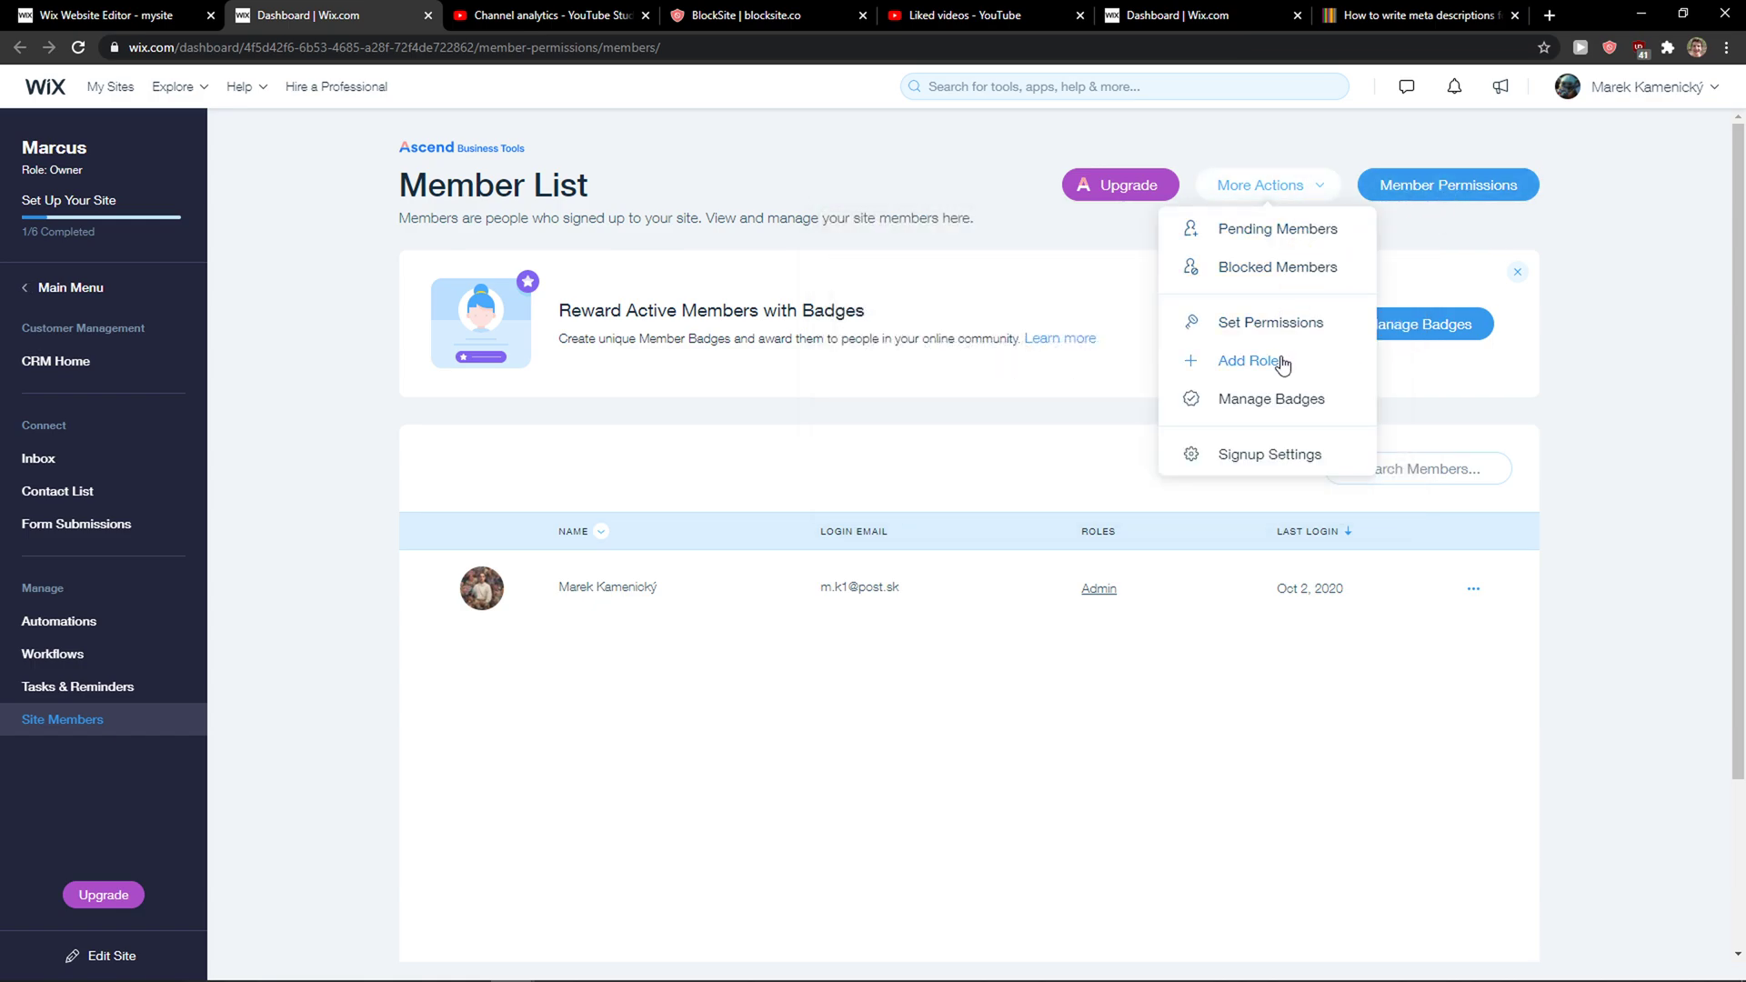
- Start adding a new member role, then back out to Member Permissions
{"action": "left_click", "coordinate": [1249, 361]}
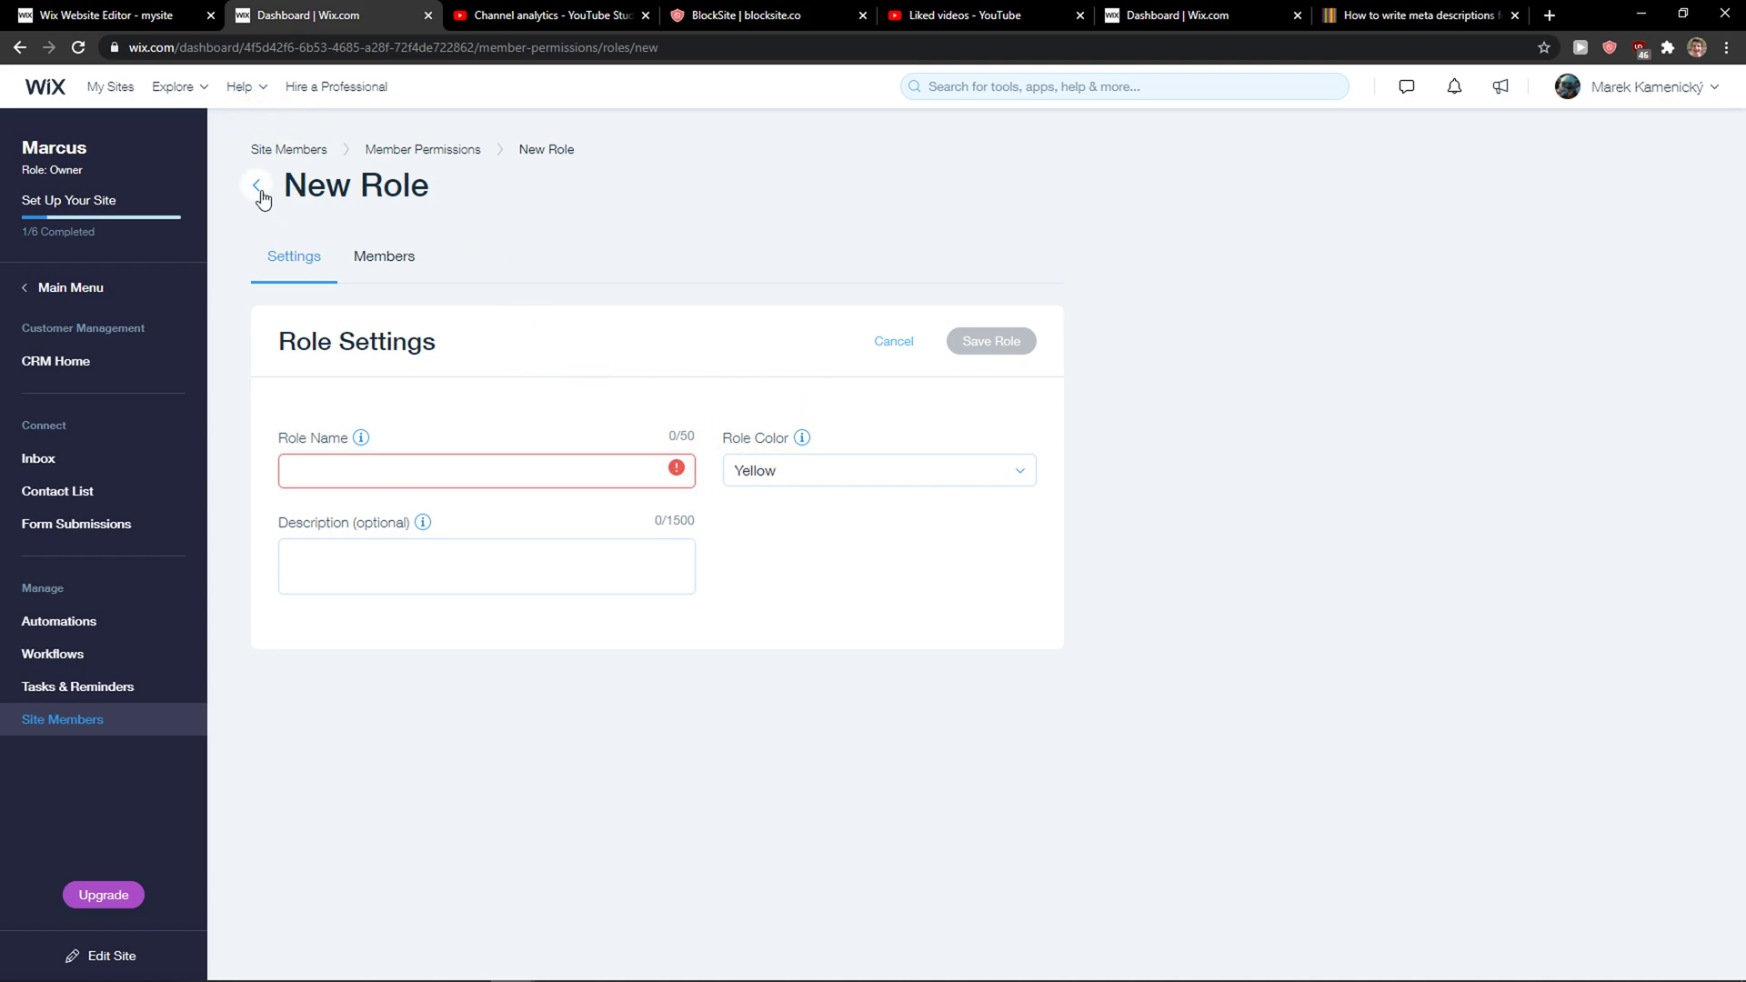
{"action": "left_click", "coordinate": [259, 188]}
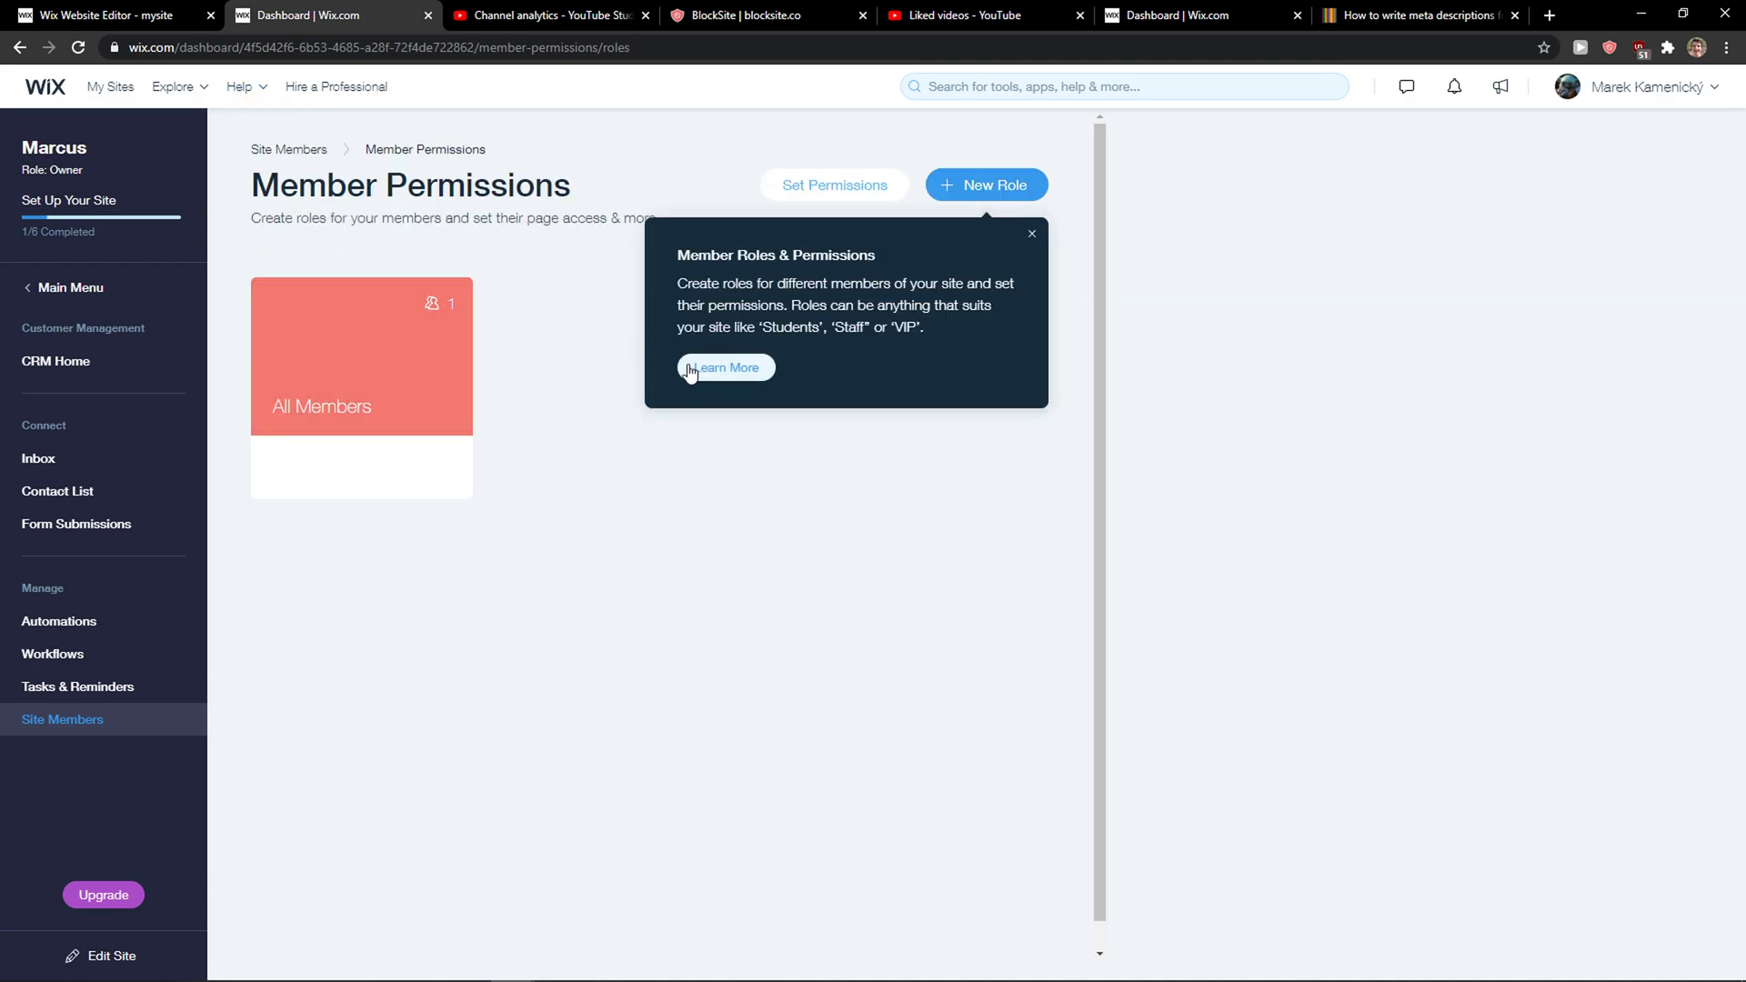
{"action": "mouse_move", "coordinate": [97, 880]}
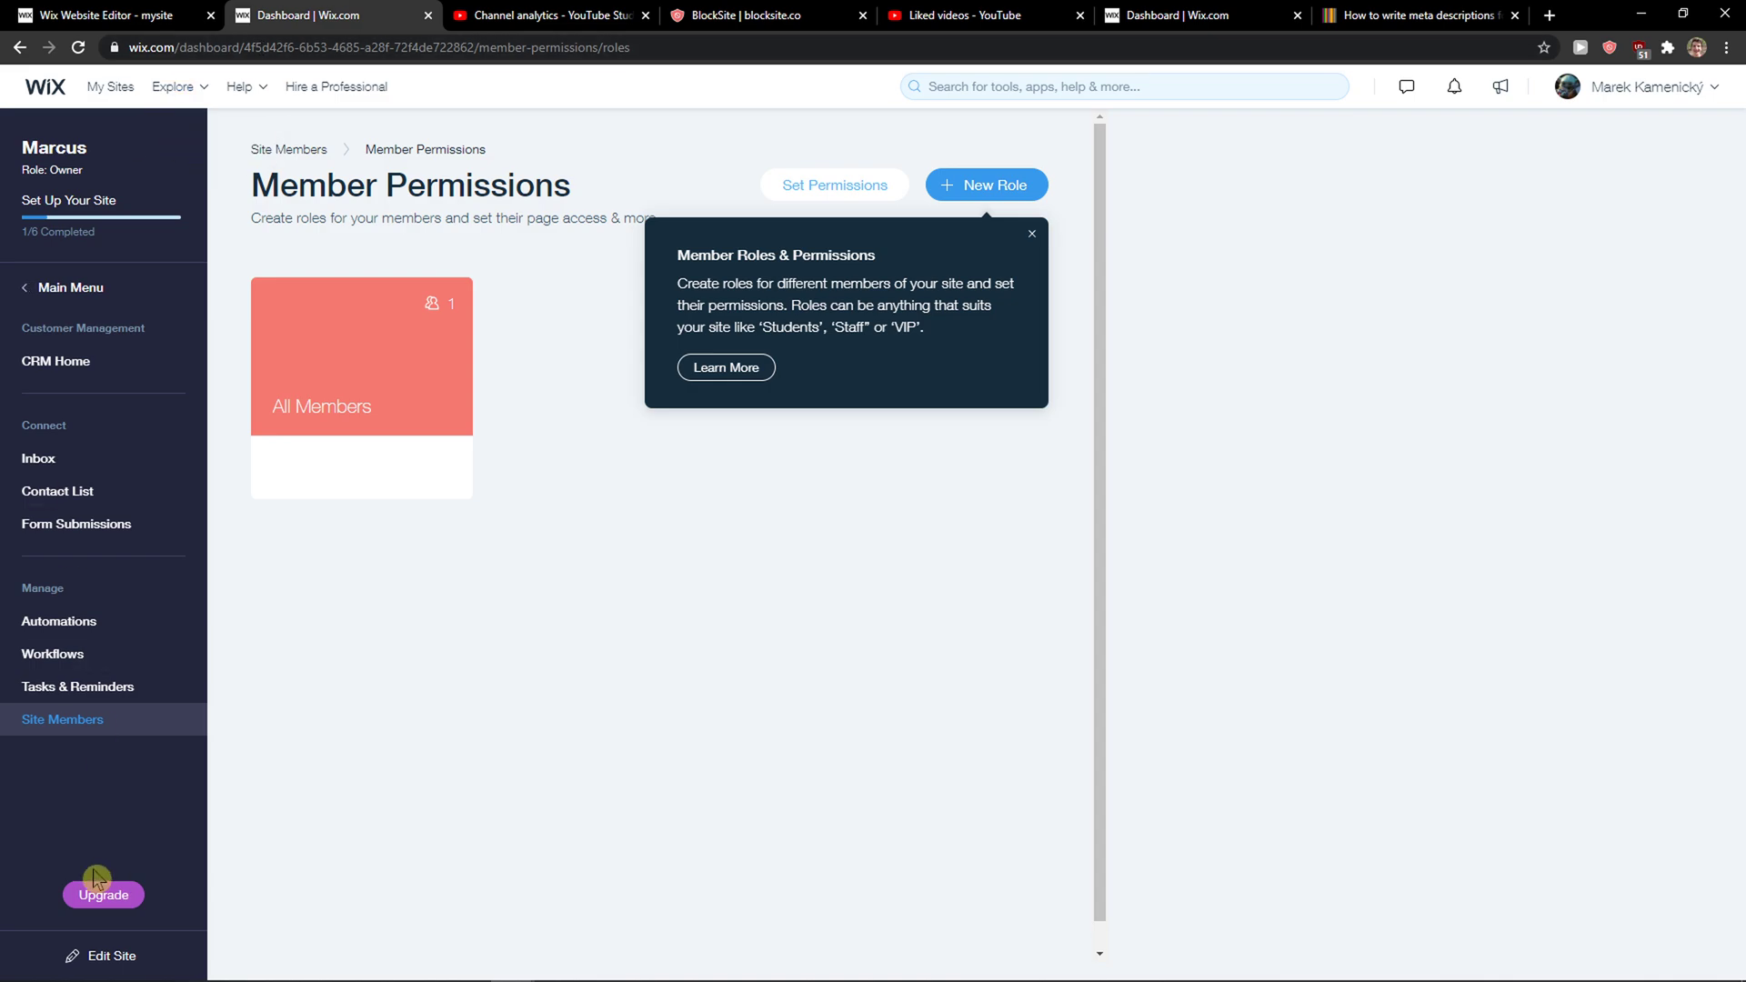